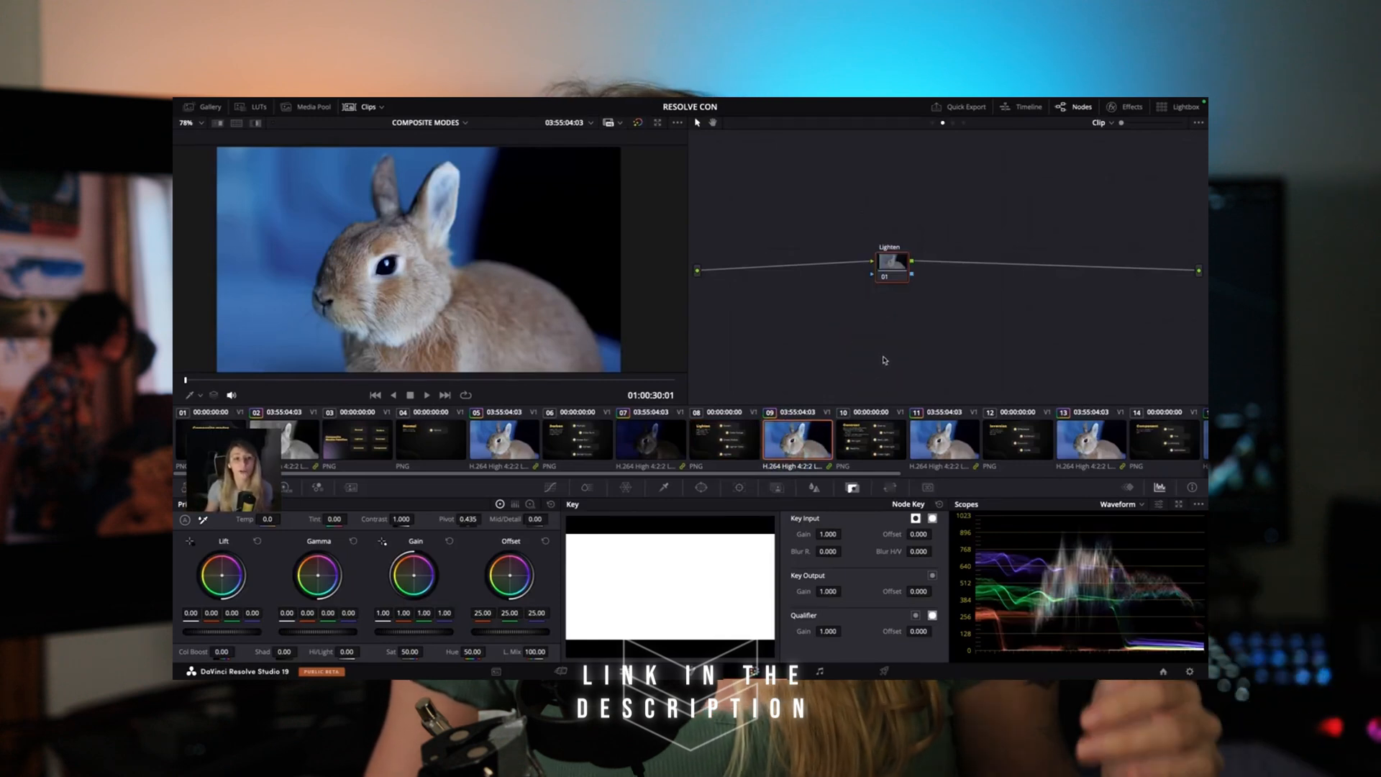
Step: Test the Dehaze Strength at lower values and settle it around 0.72
{"action": "right_click", "coordinate": [892, 262]}
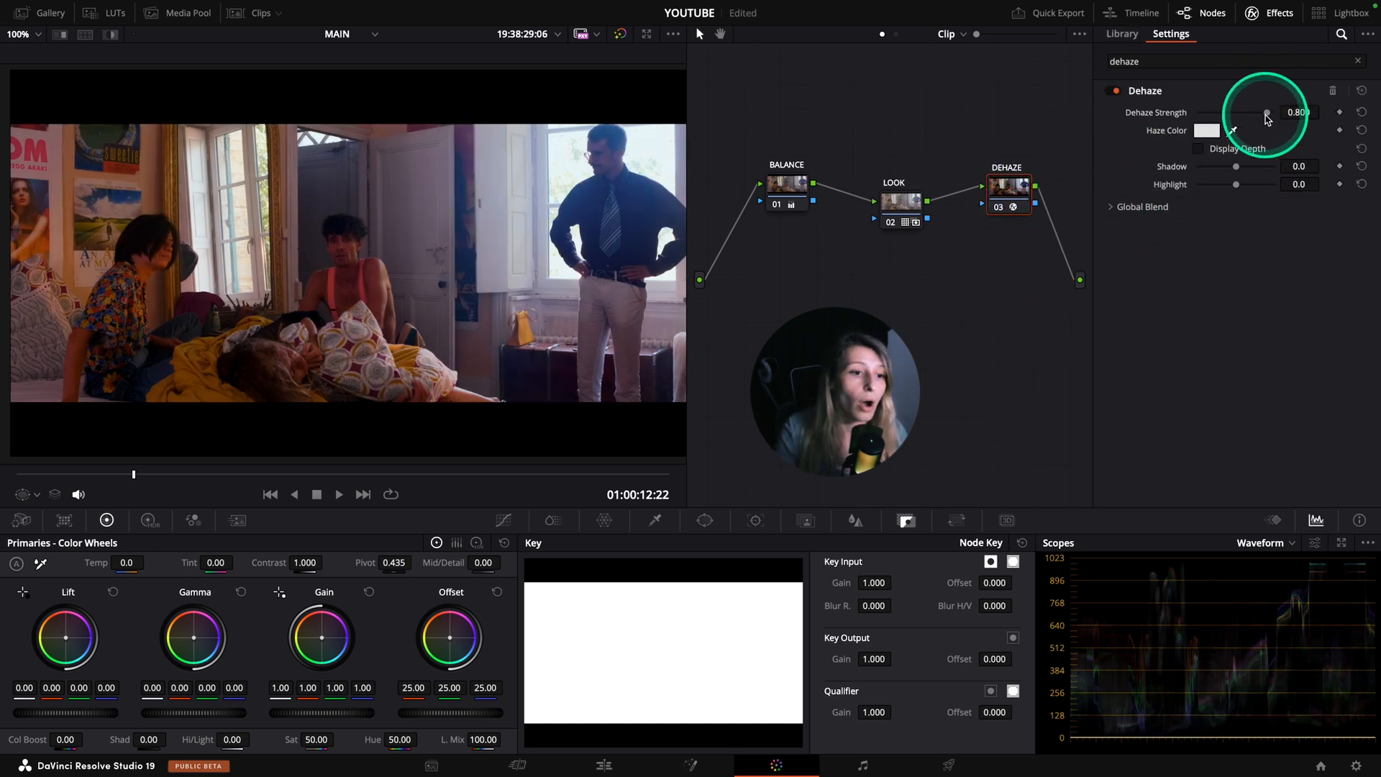
{"action": "left_click_drag", "start_coordinate": [1265, 112], "coordinate": [1250, 112]}
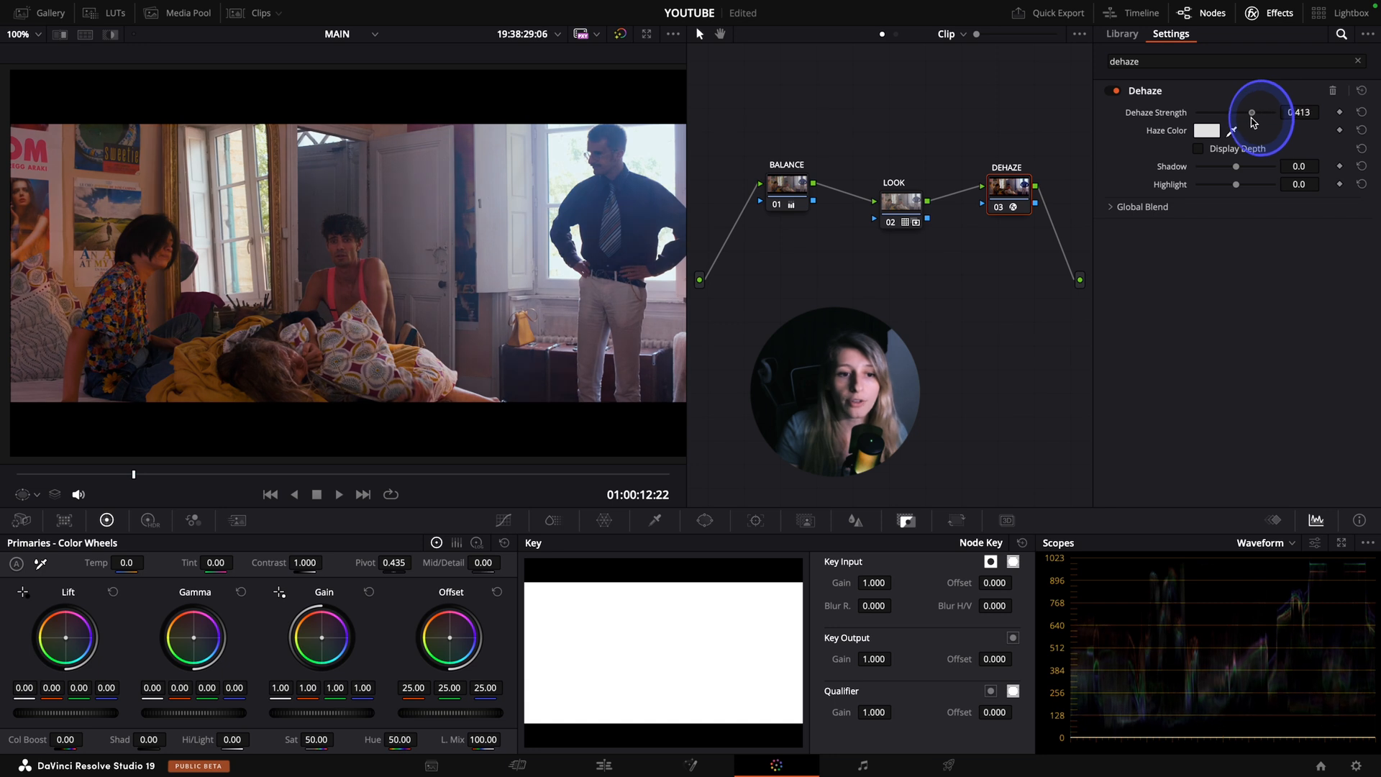
{"action": "left_click_drag", "start_coordinate": [1250, 112], "coordinate": [1240, 113]}
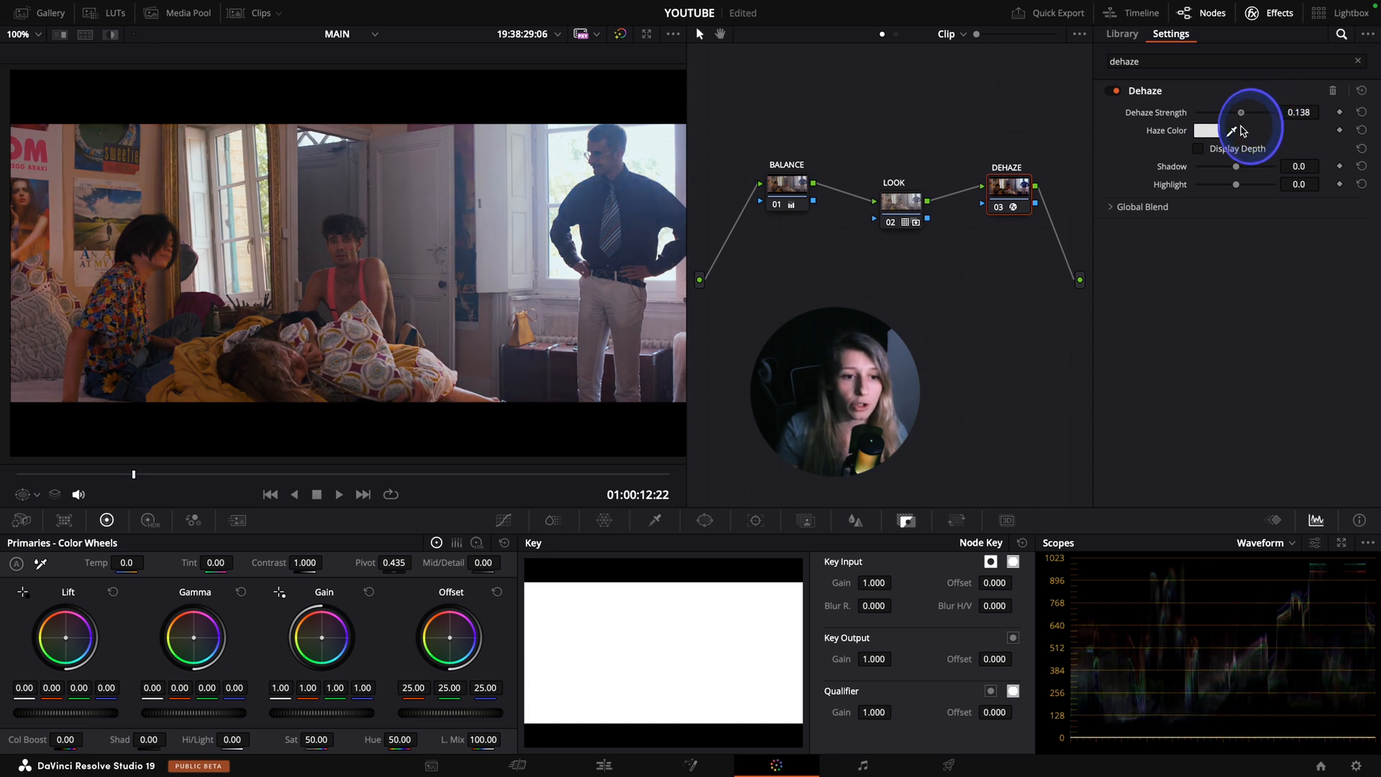
{"action": "left_click_drag", "start_coordinate": [1240, 112], "coordinate": [1266, 112]}
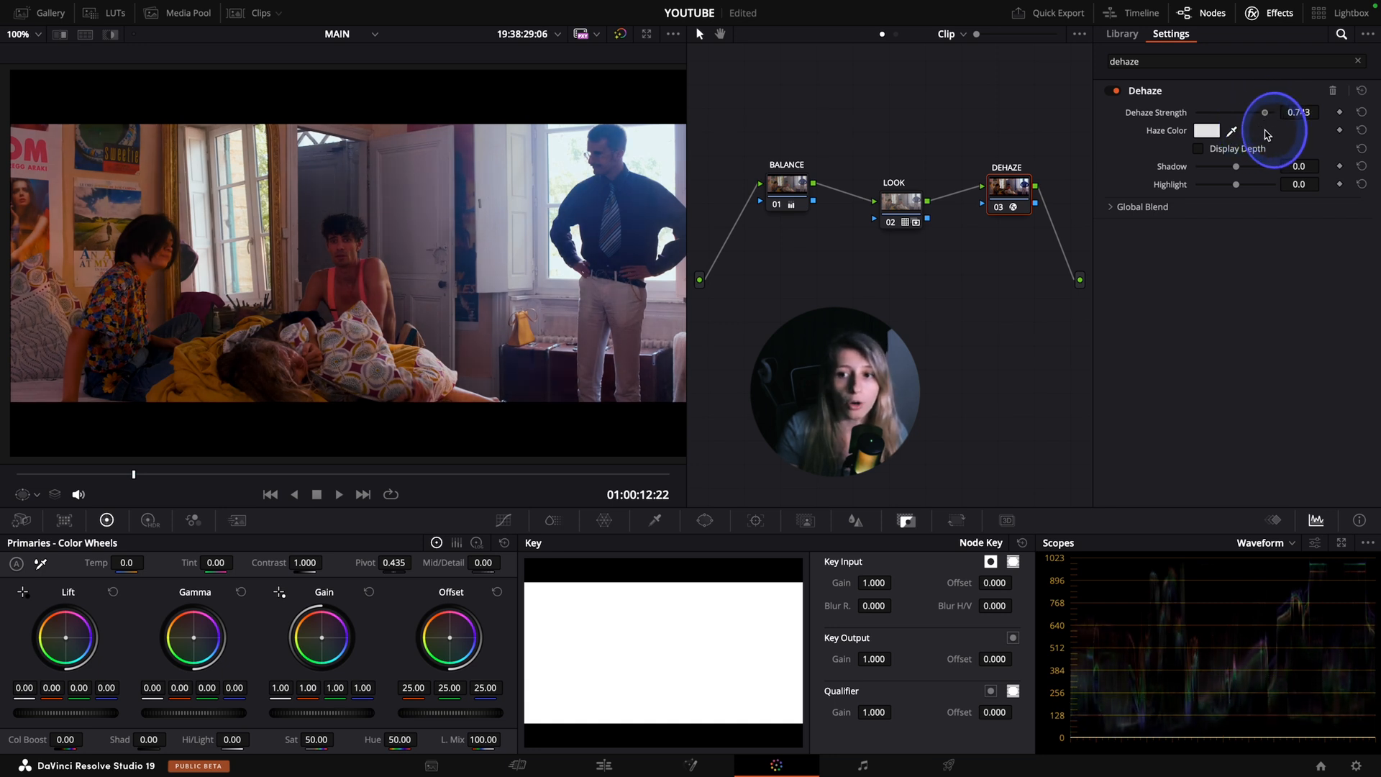
{"action": "left_click_drag", "start_coordinate": [1282, 112], "coordinate": [1250, 112]}
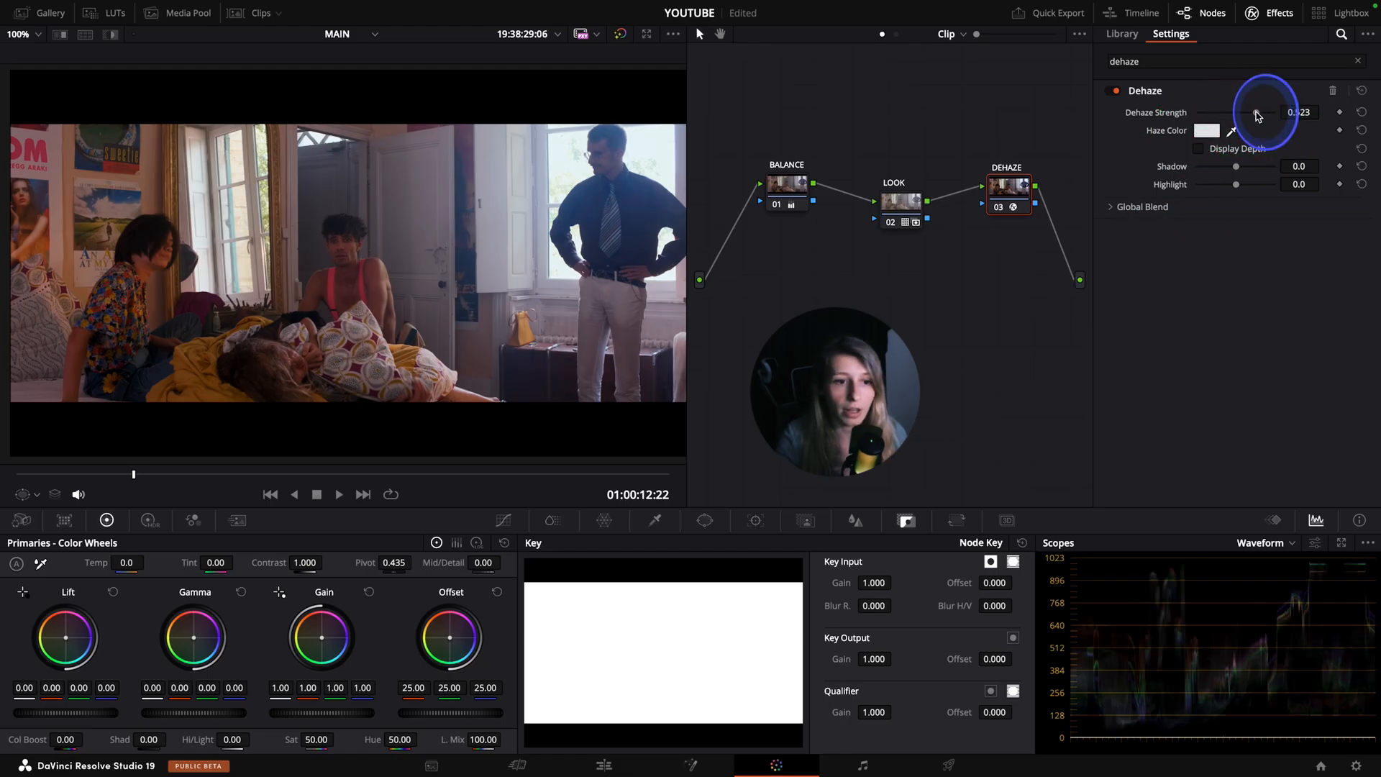
{"action": "left_click_drag", "start_coordinate": [1260, 113], "coordinate": [1294, 112]}
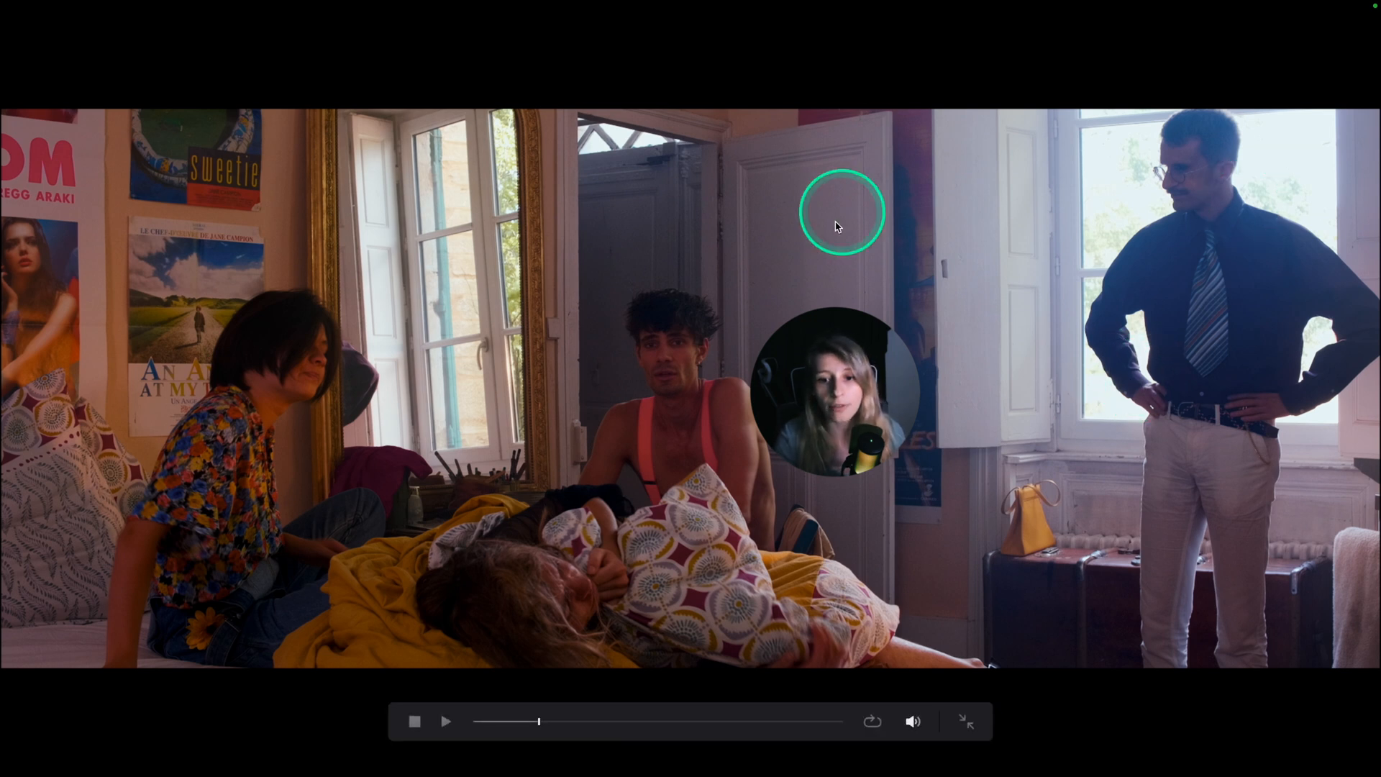
{"action": "mouse_move", "coordinate": [397, 502]}
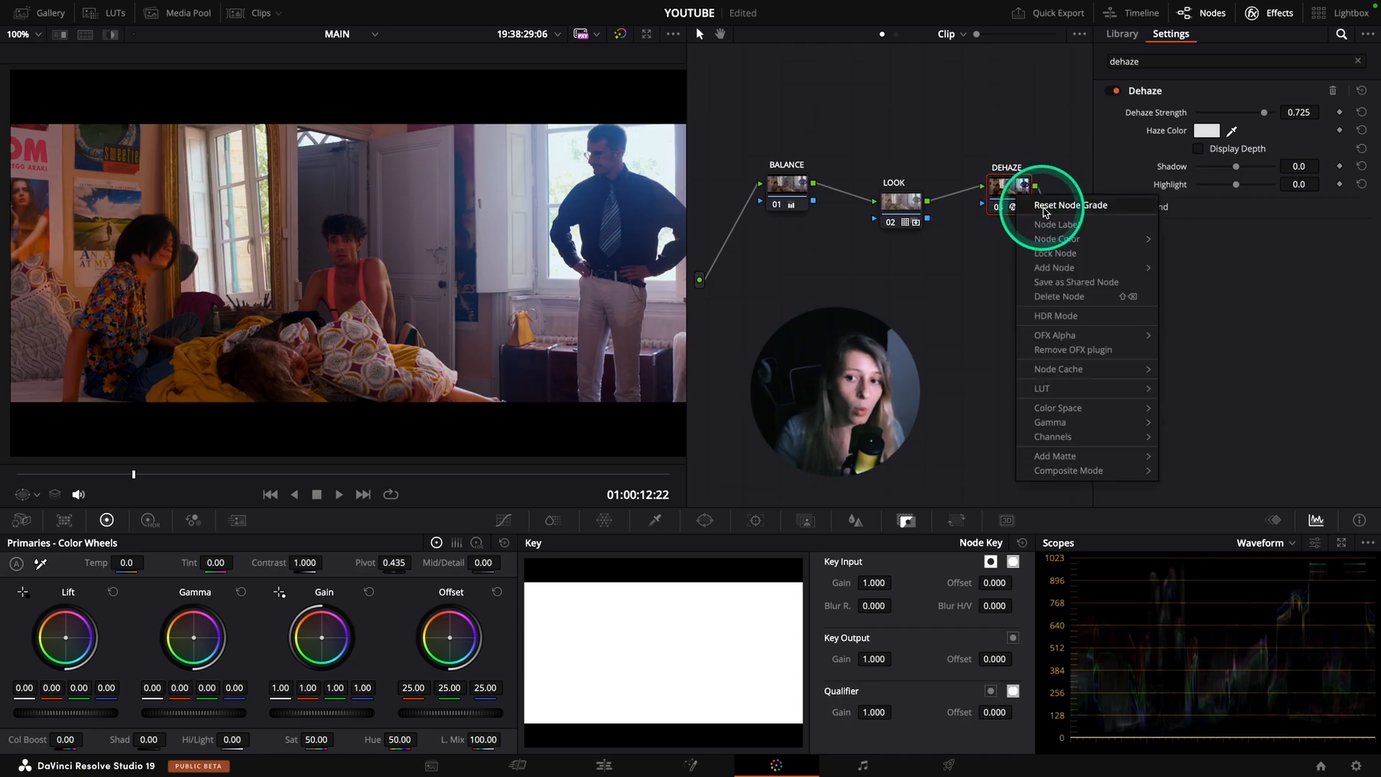
Step: Close the Effects panel so the BALANCE, LOOK, DEHAZE node tree fills the node area
{"action": "left_click", "coordinate": [1069, 204]}
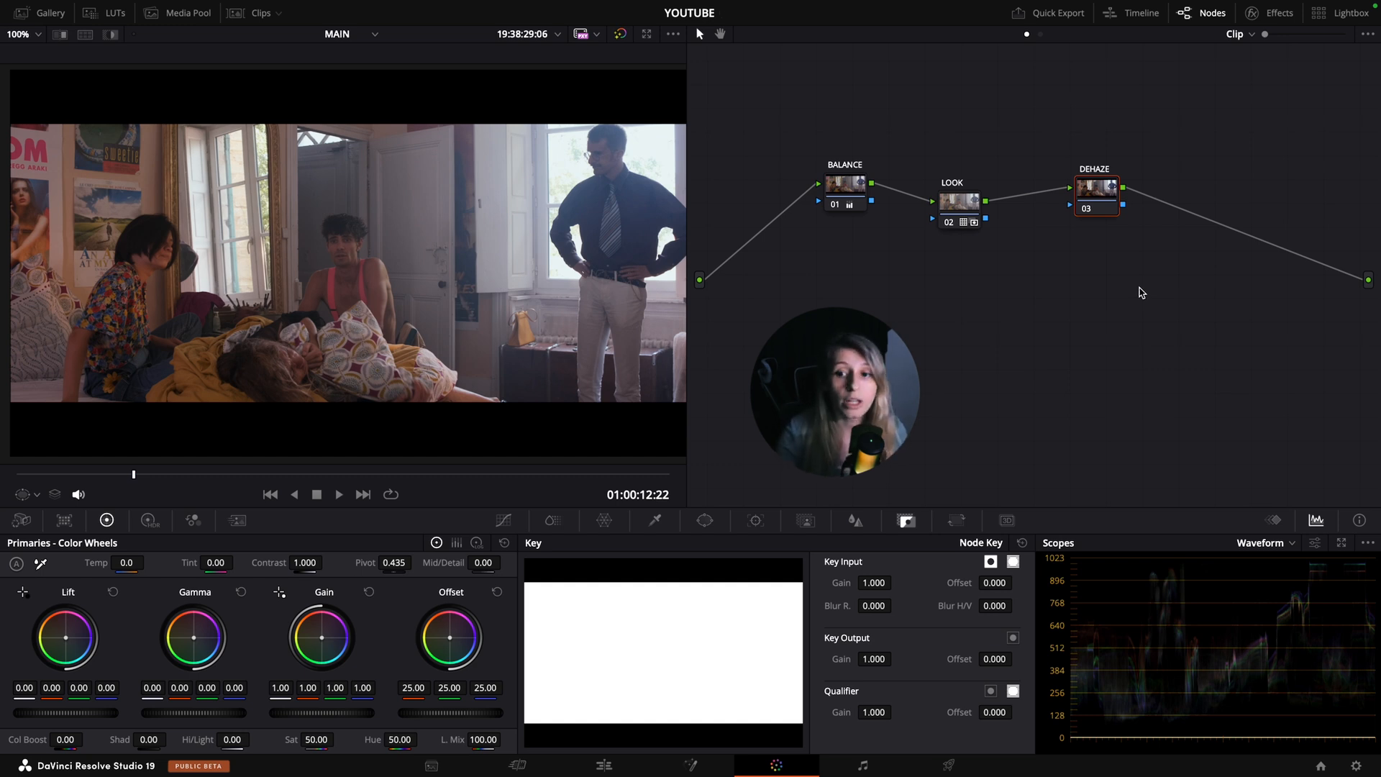
Step: Set the DEHAZE node's composite mode to Soft Light from its context menu
{"action": "right_click", "coordinate": [1098, 194]}
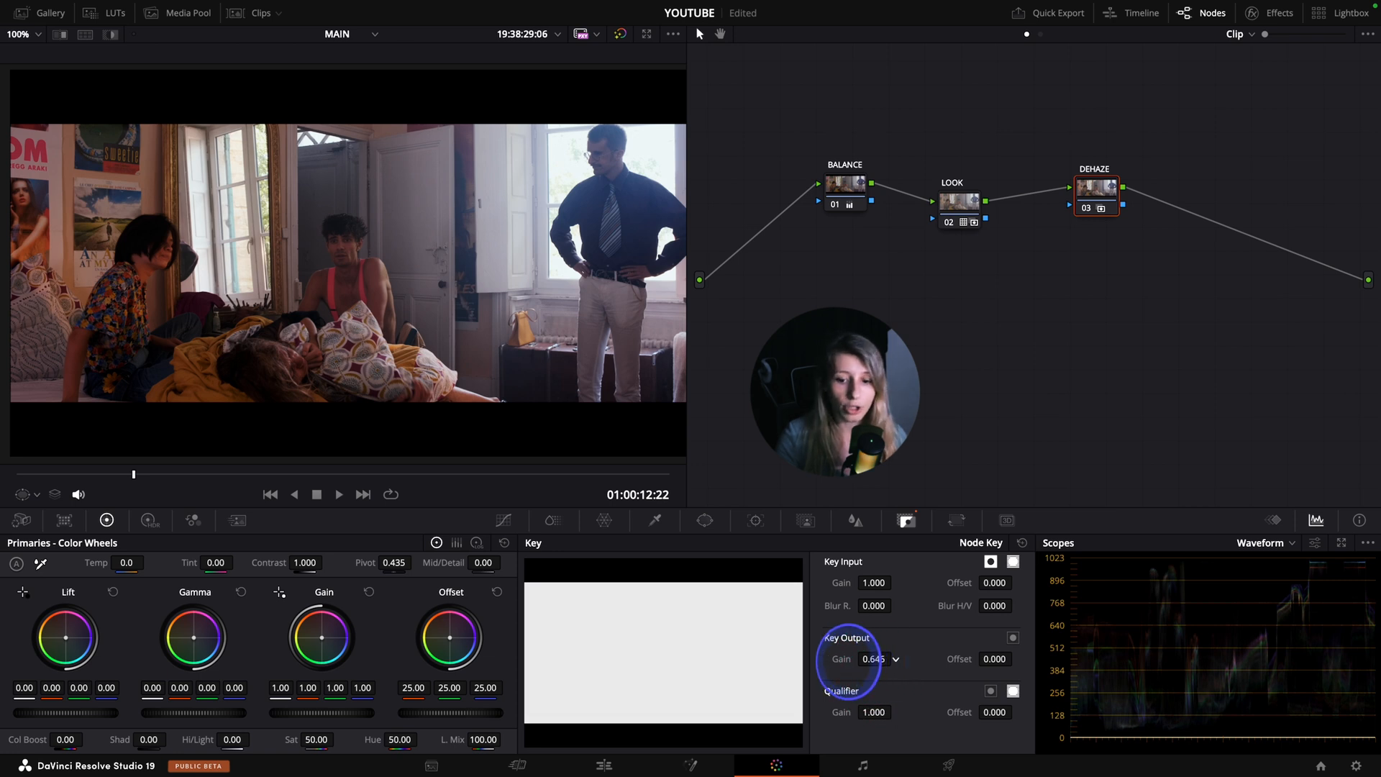
Step: Lower the DEHAZE node's Key Output Gain to 0.501
{"action": "left_click_drag", "start_coordinate": [871, 659], "coordinate": [872, 669]}
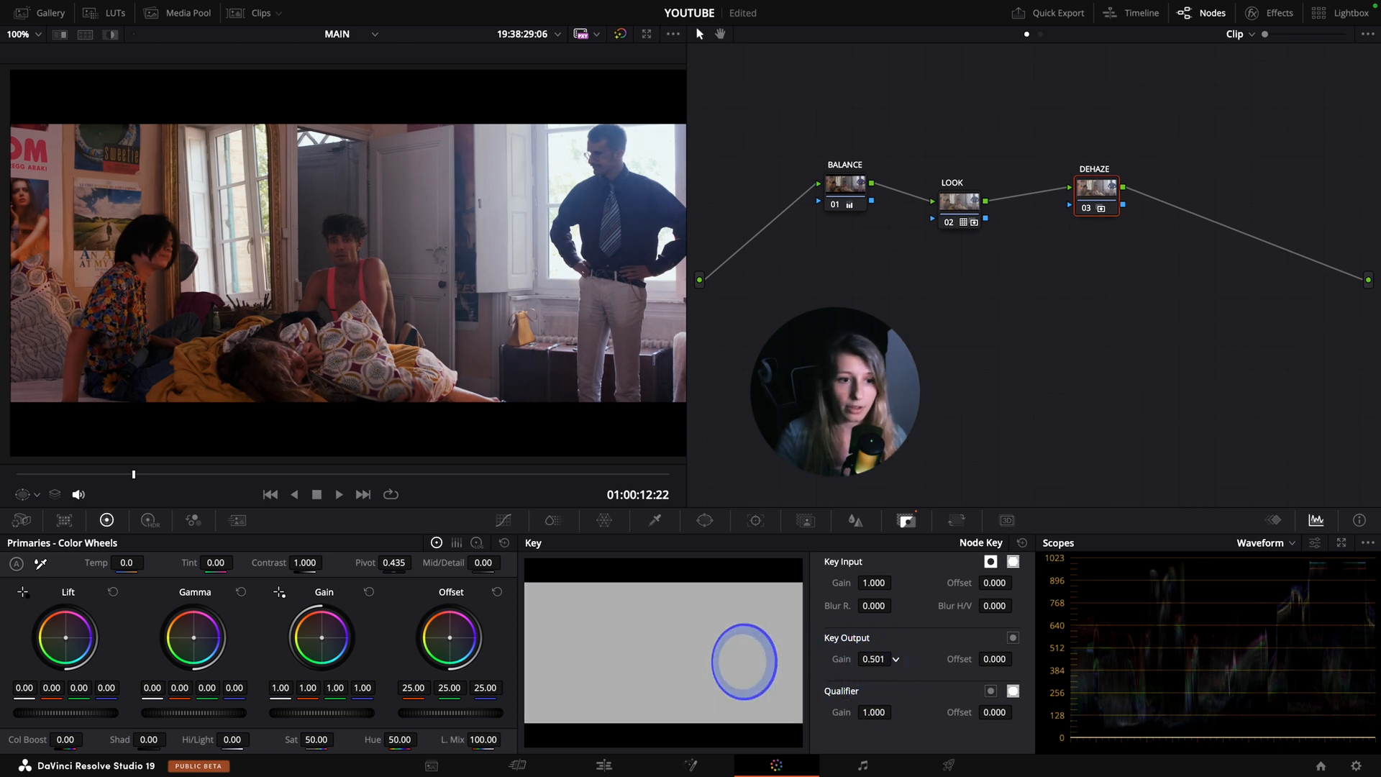